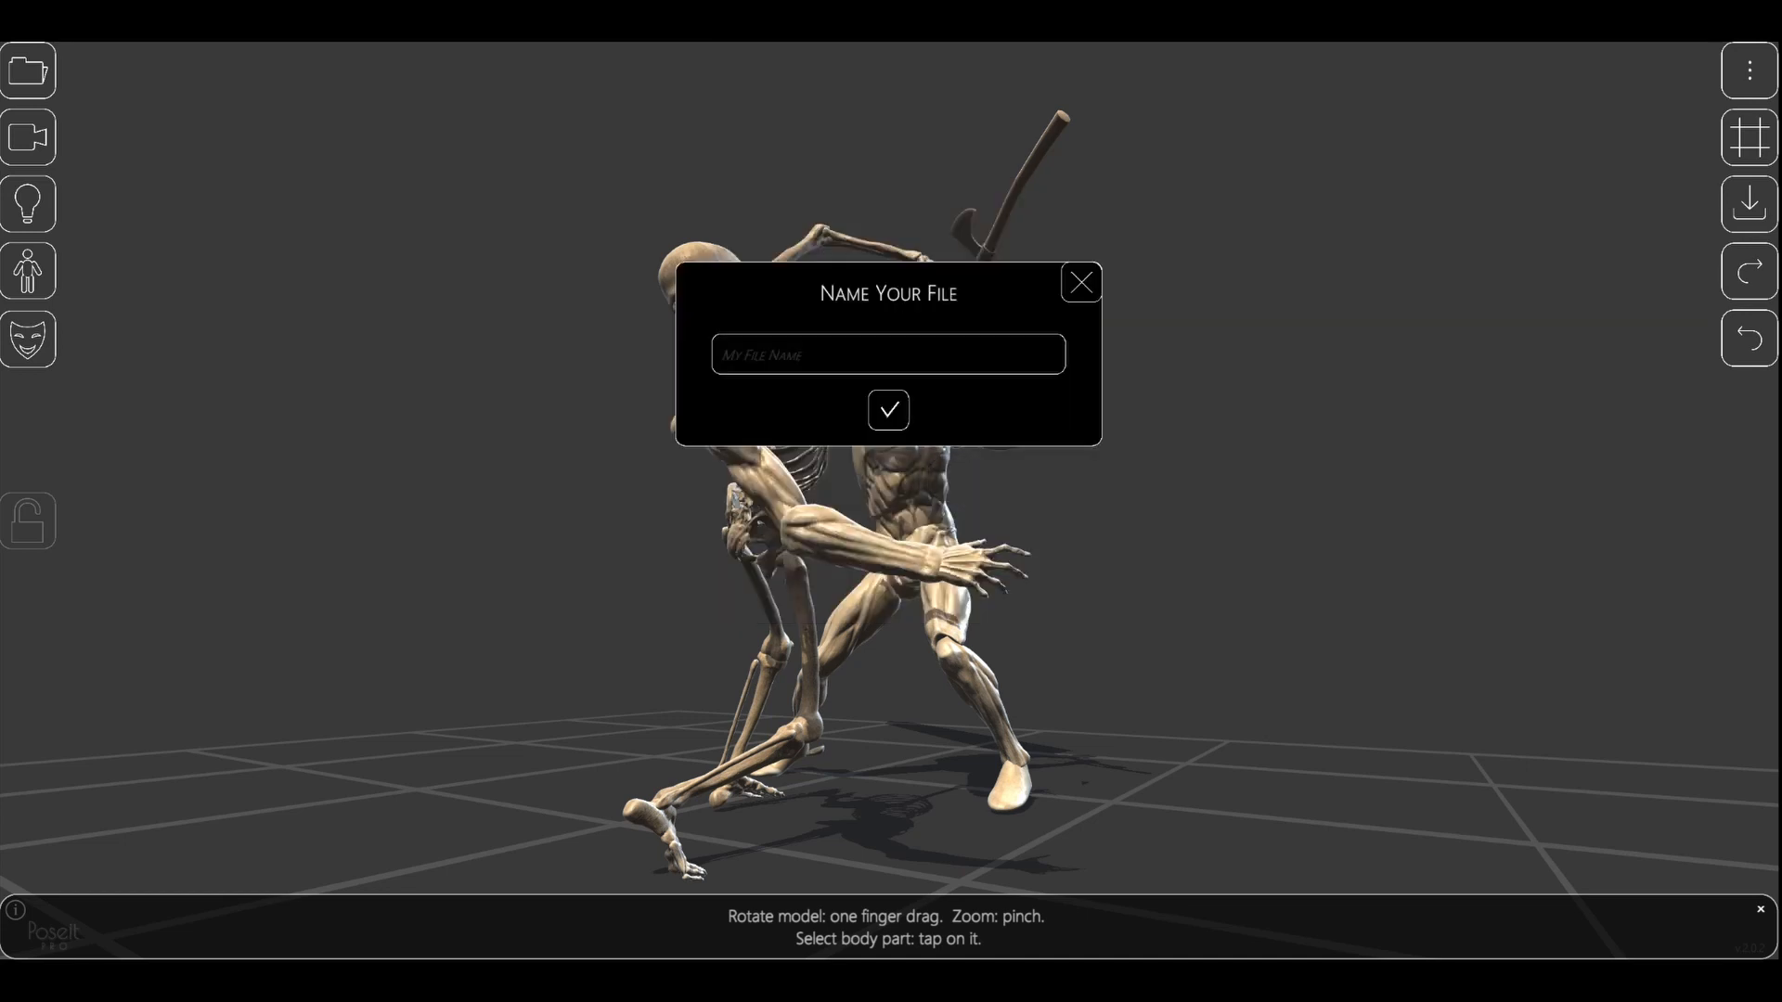
Enter 'h' as the file name for exporting the skeleton and muscle figures
text(h)
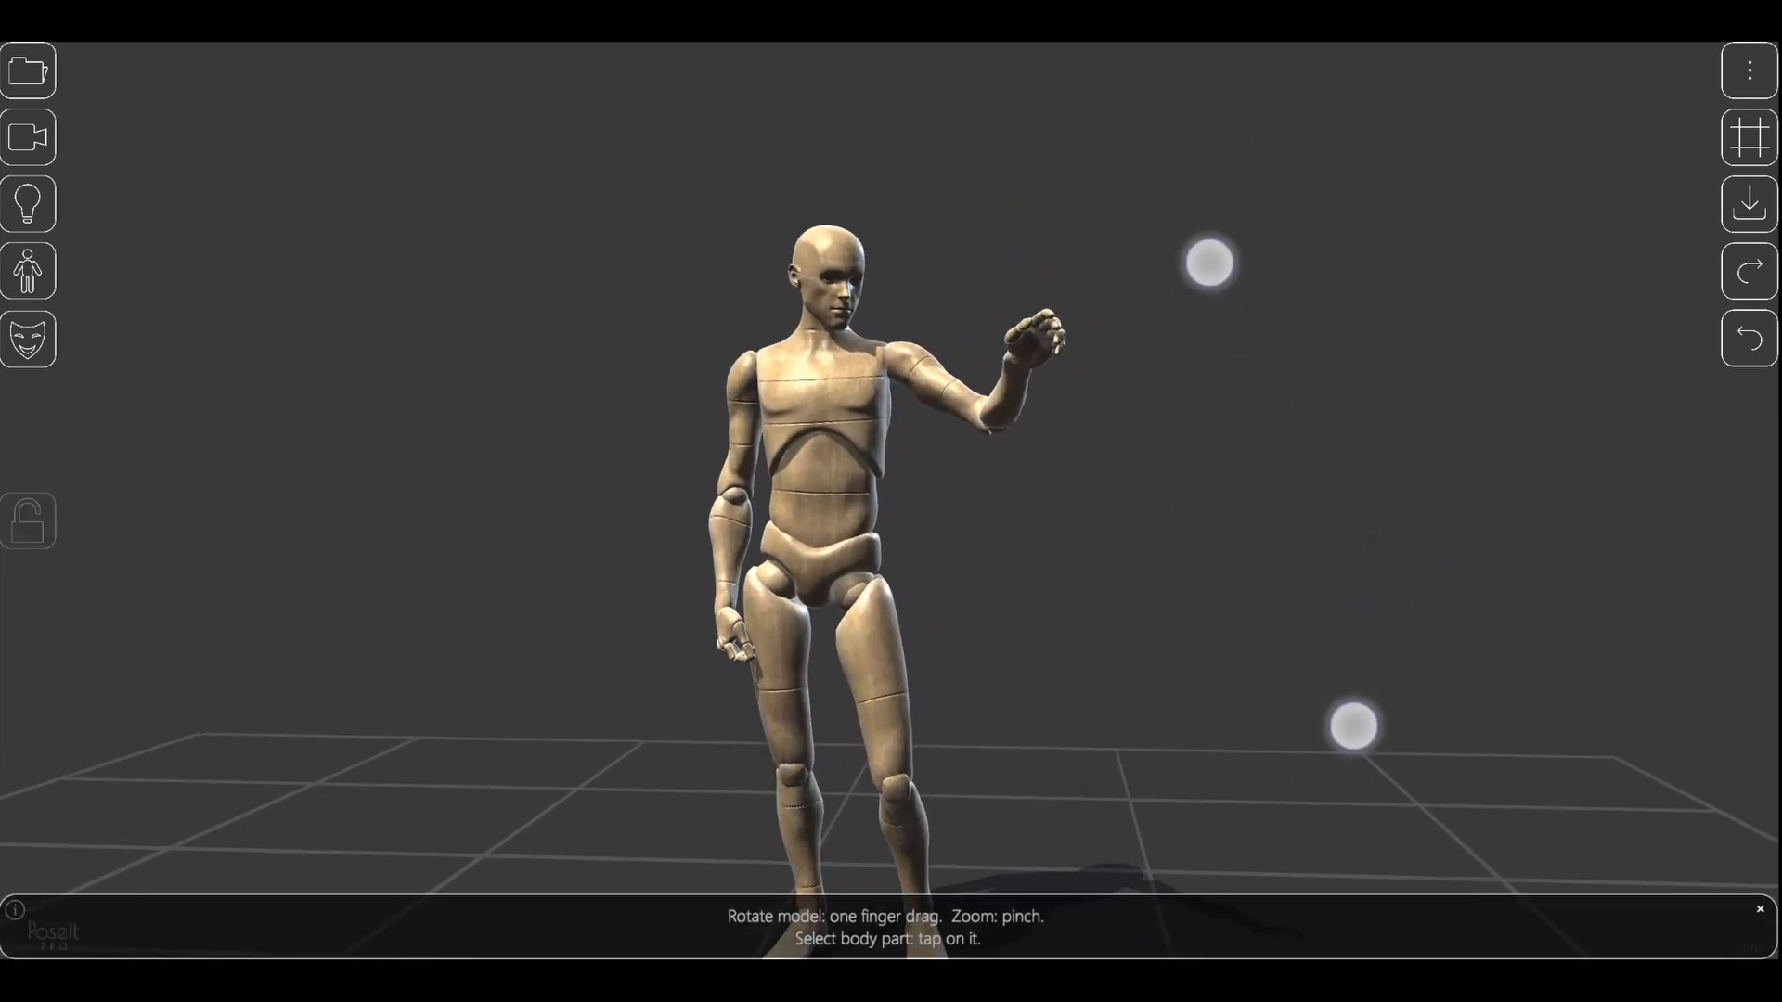
Drag the mannequin's raised hand down so the arm relaxes at its side
click(1034, 346)
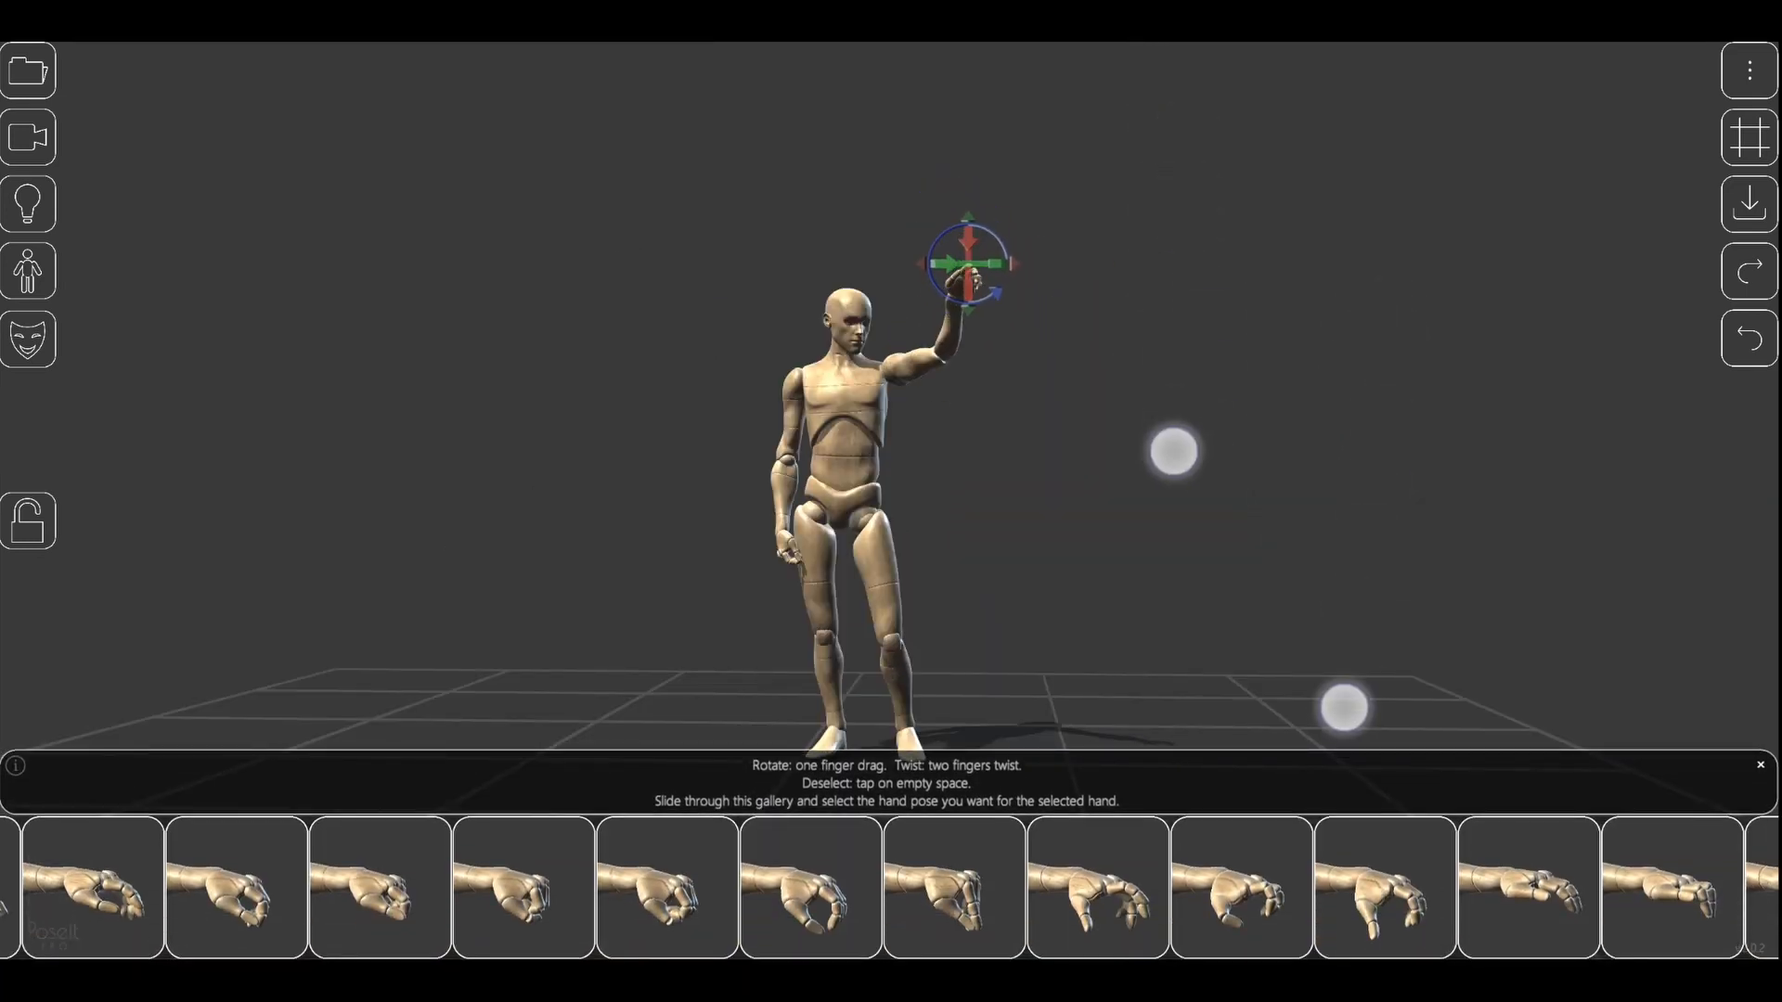
drag(969, 261, 969, 359)
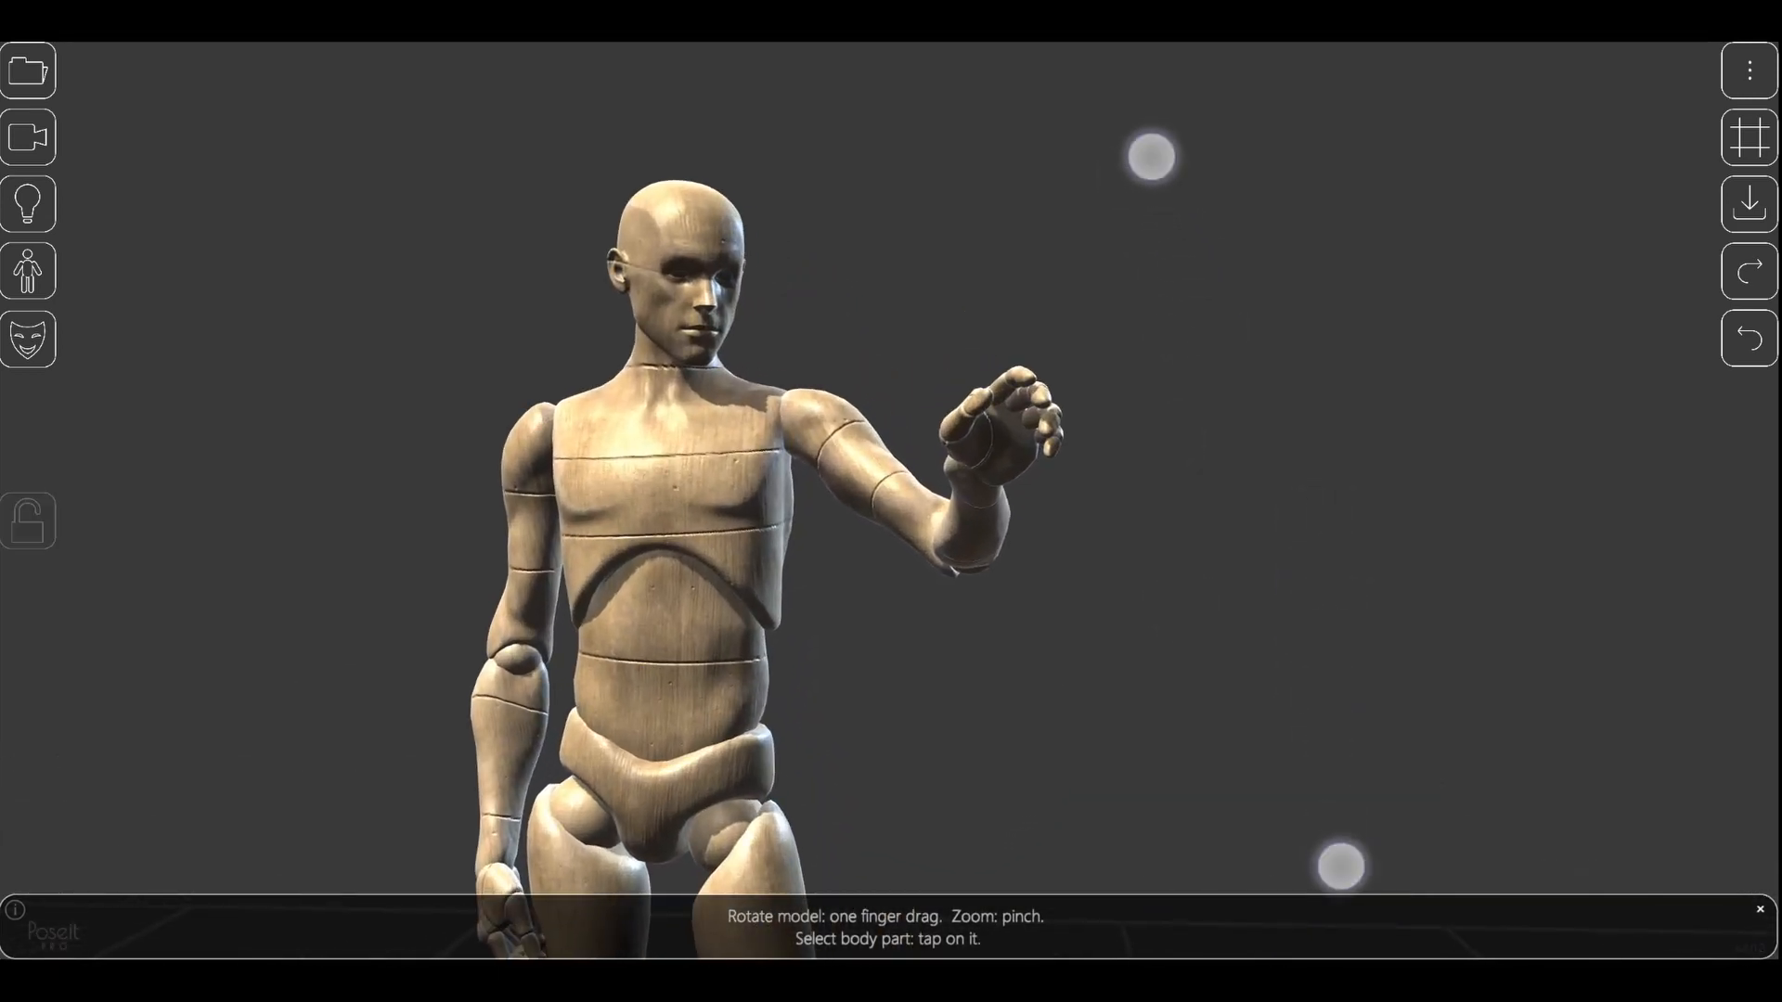
click(999, 441)
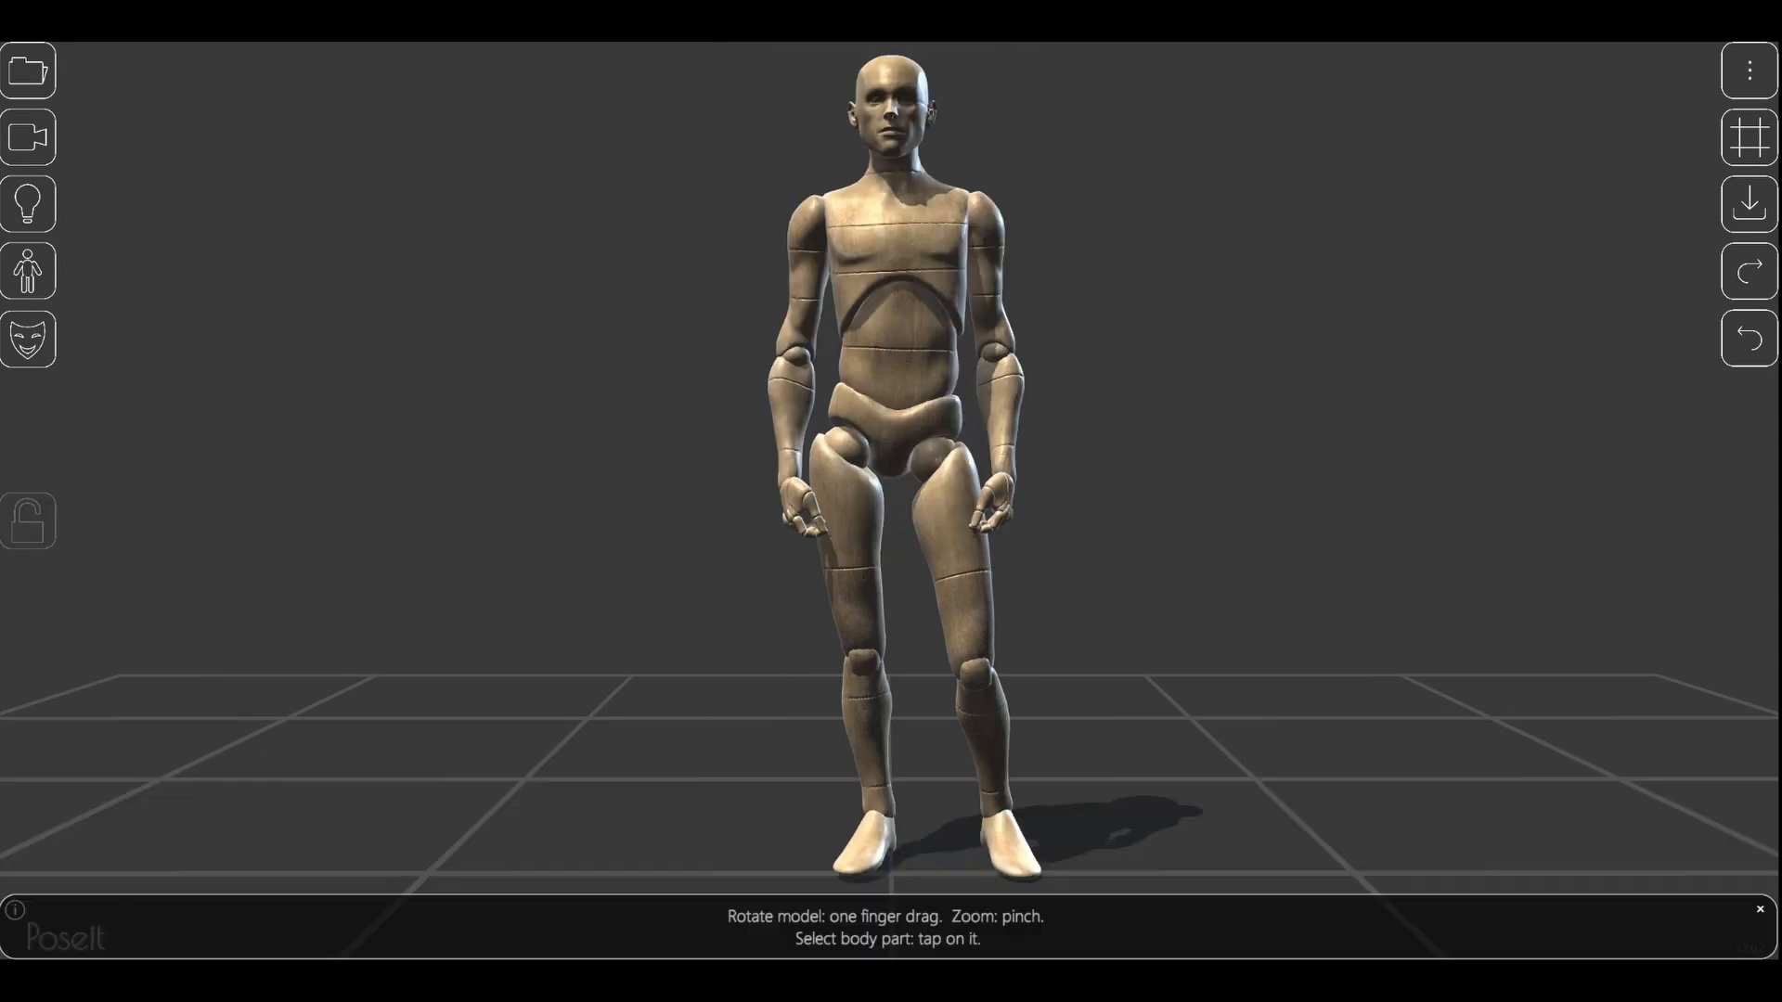
Restore purchases, dismiss the notice, and slide the old-versus-new head comparison across
click(1748, 70)
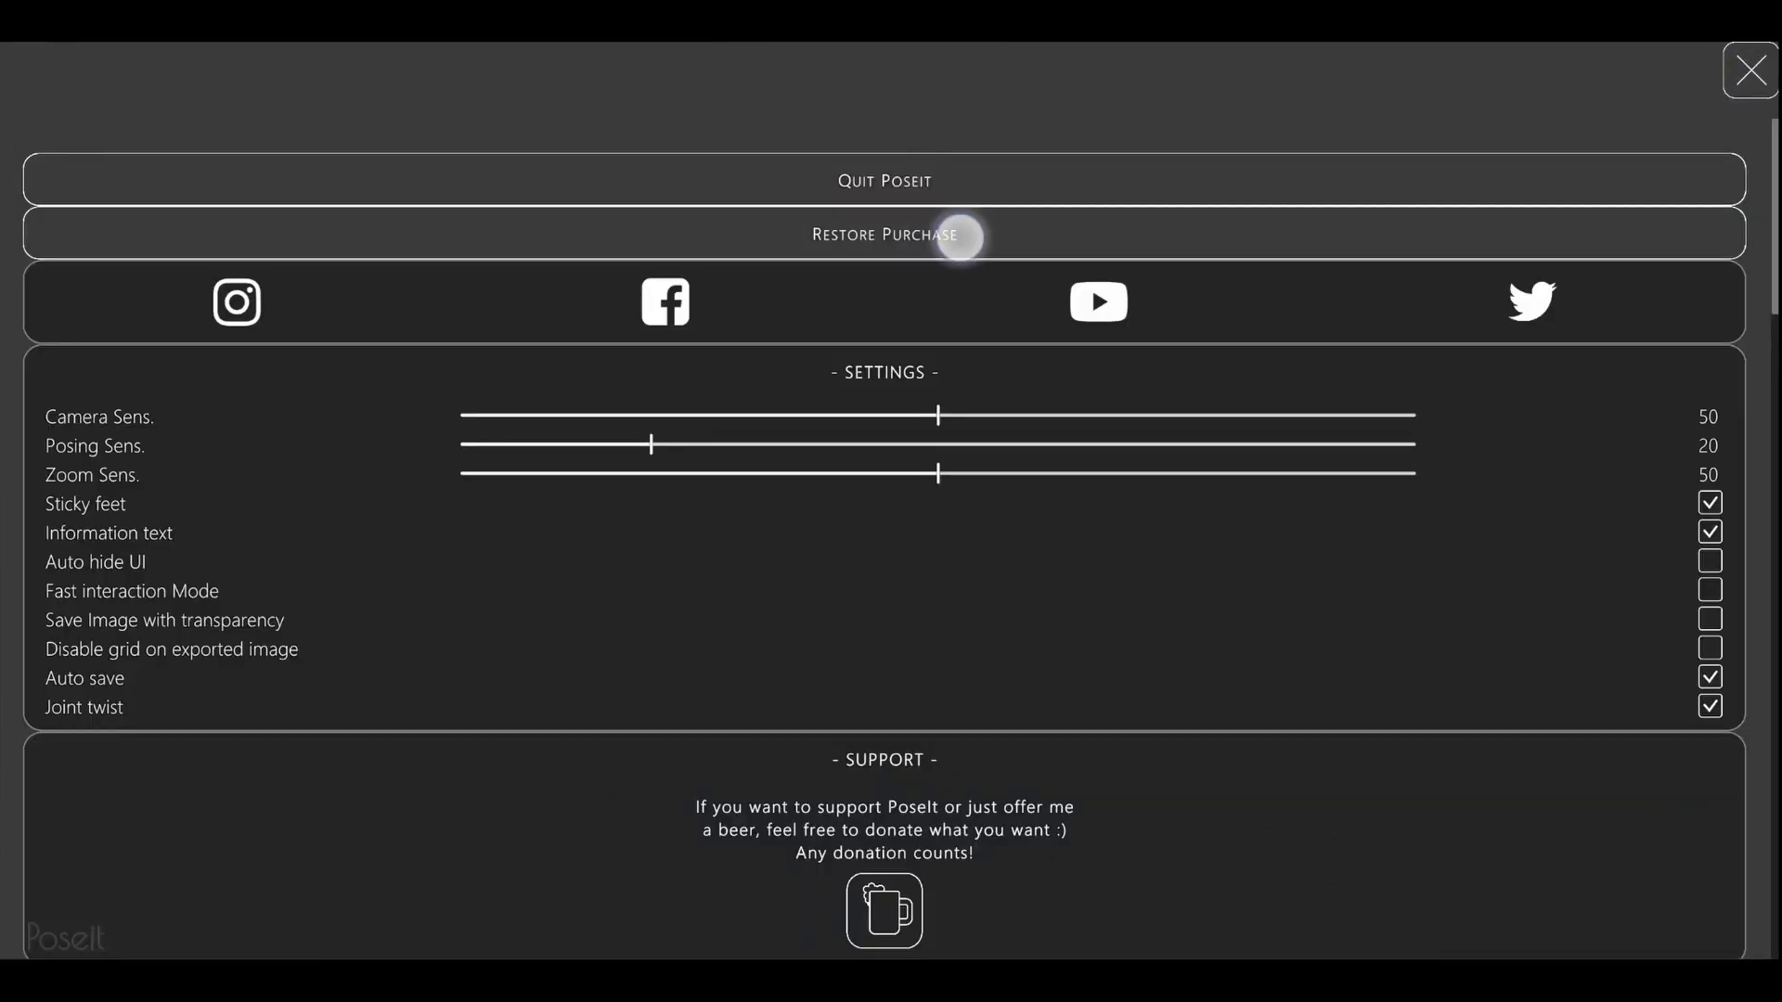
click(915, 234)
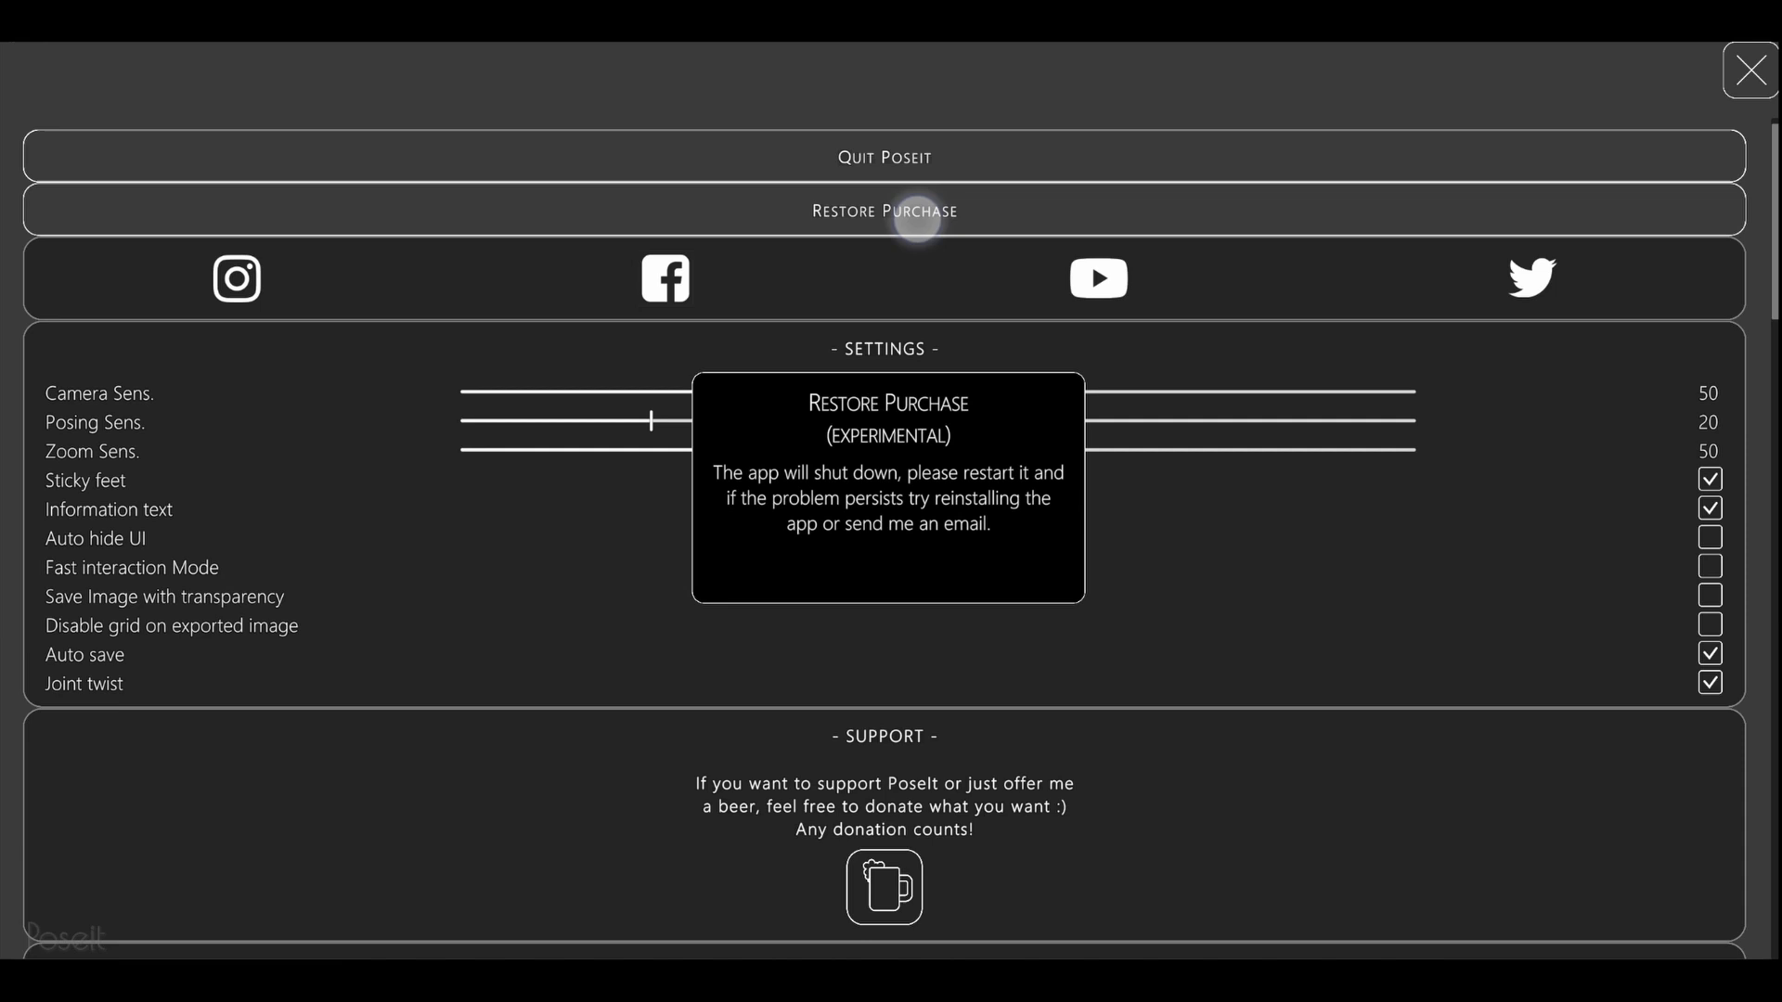
click(885, 210)
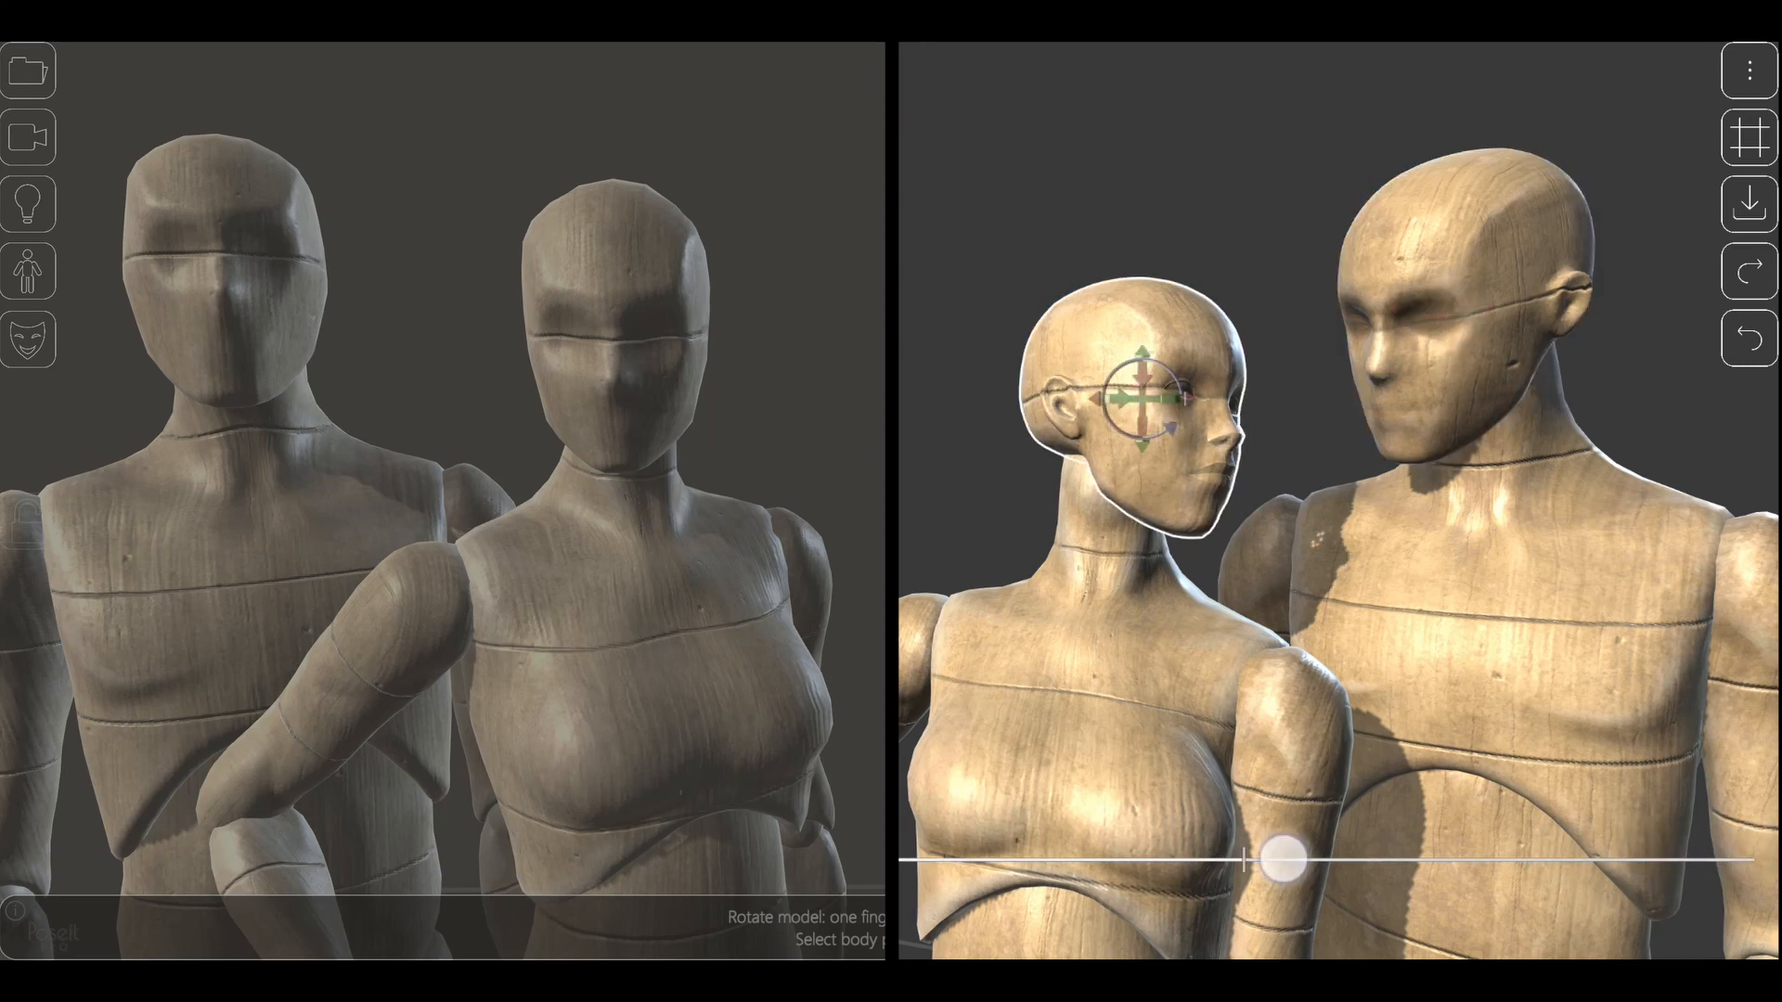
drag(1290, 861, 1750, 861)
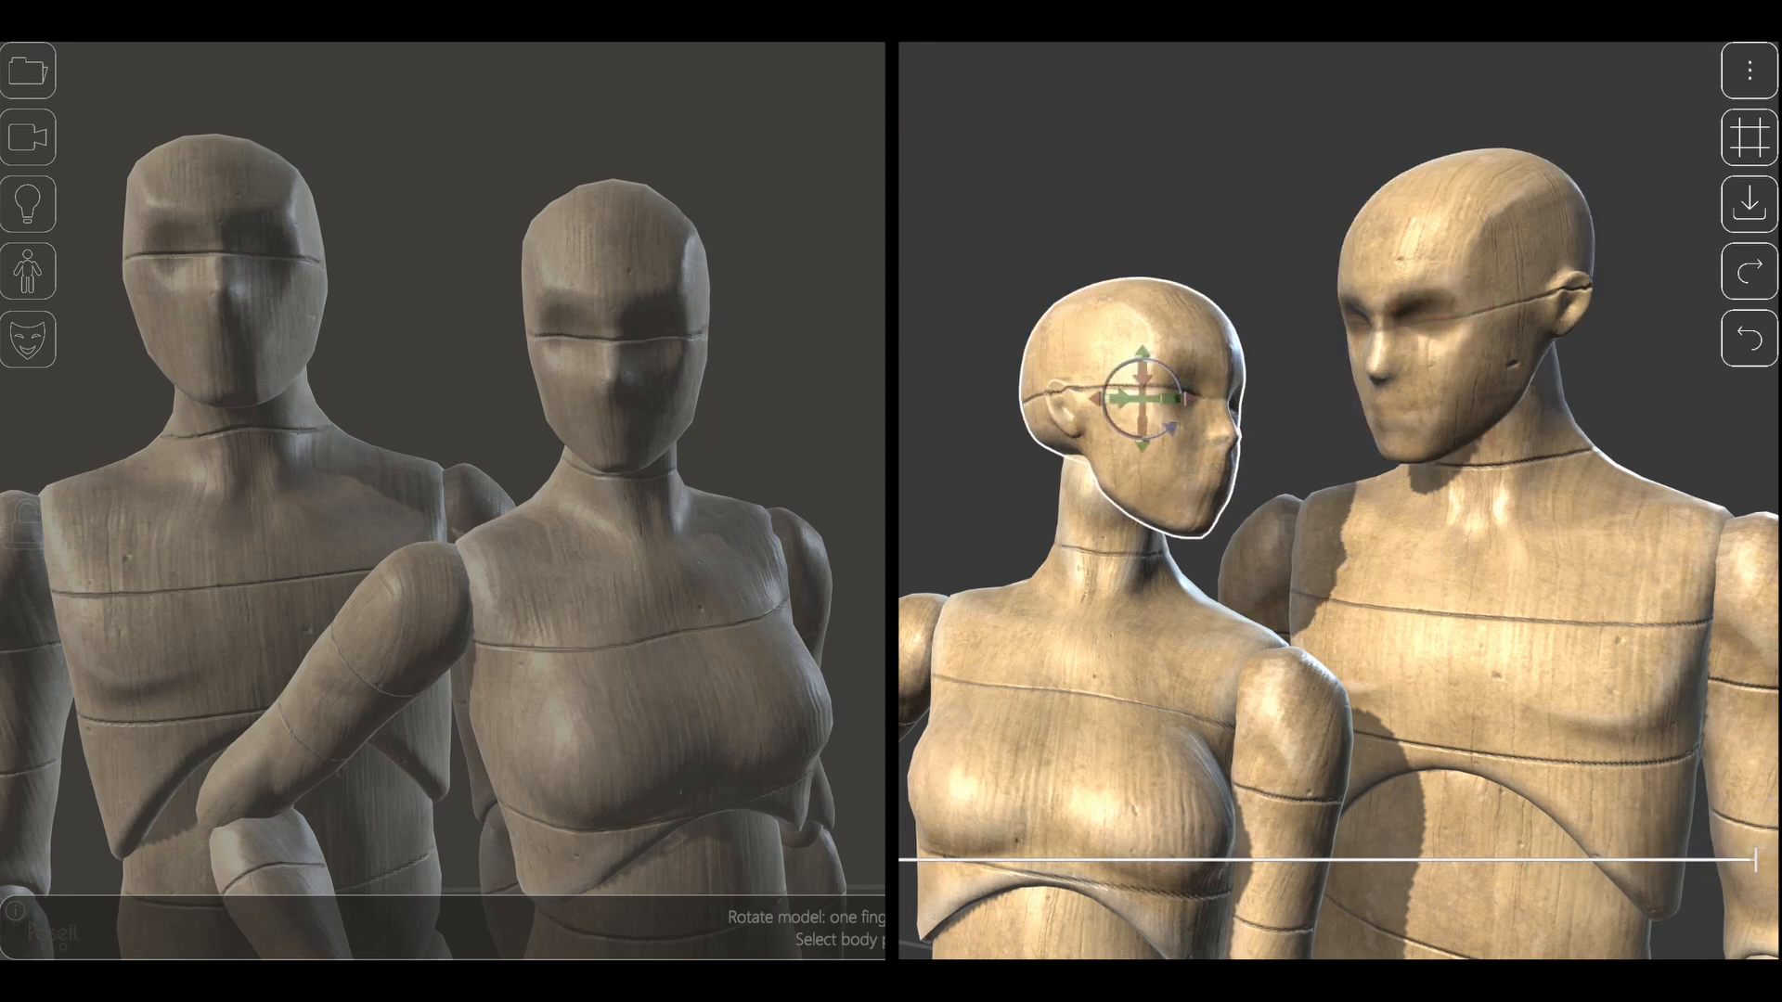